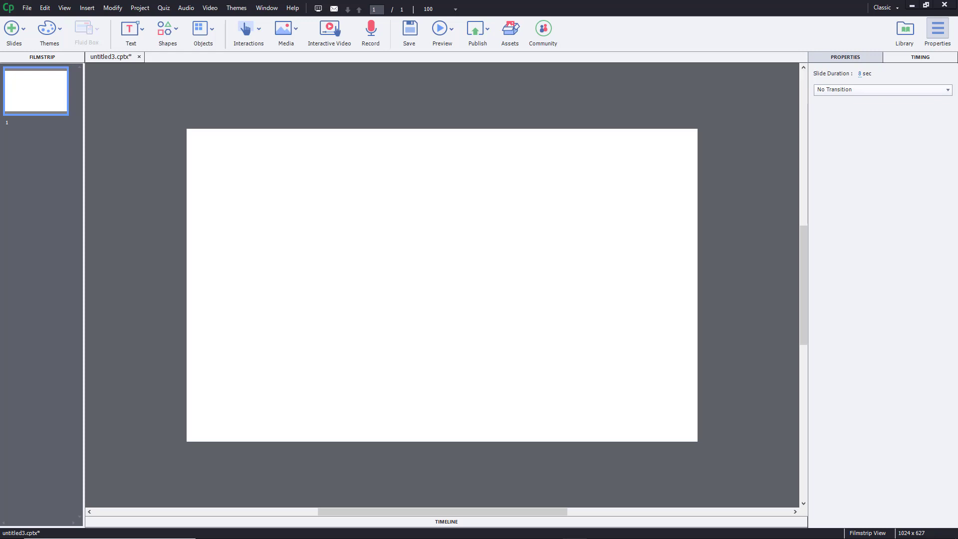
mouse_move(282, 66)
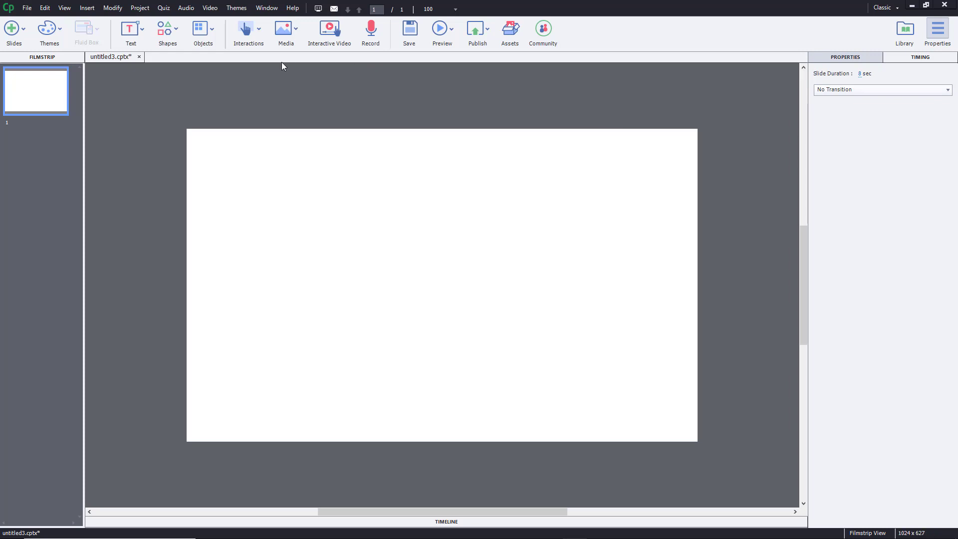
Step: Import Untitled-1.oam from the Desktop onto the slide as an HTML5 animation
click(286, 29)
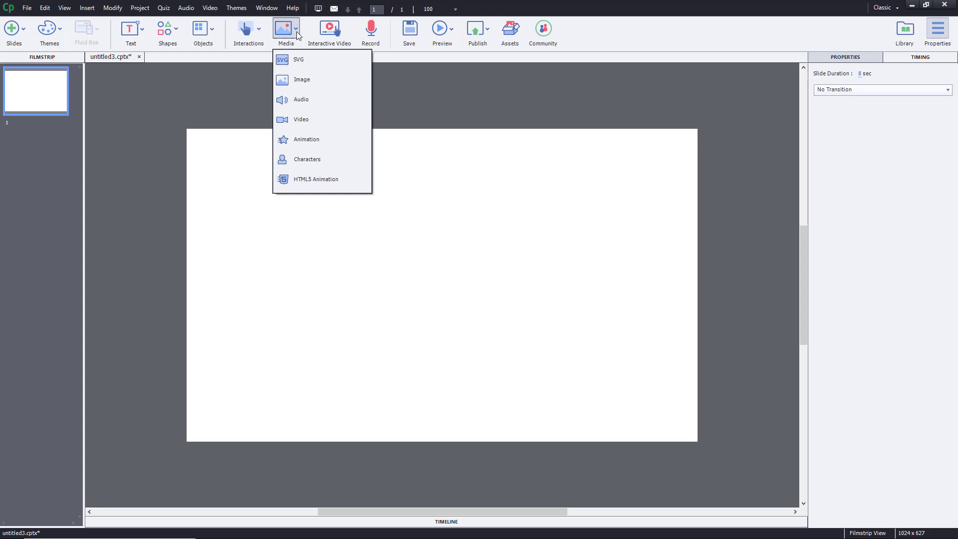
mouse_move(337, 179)
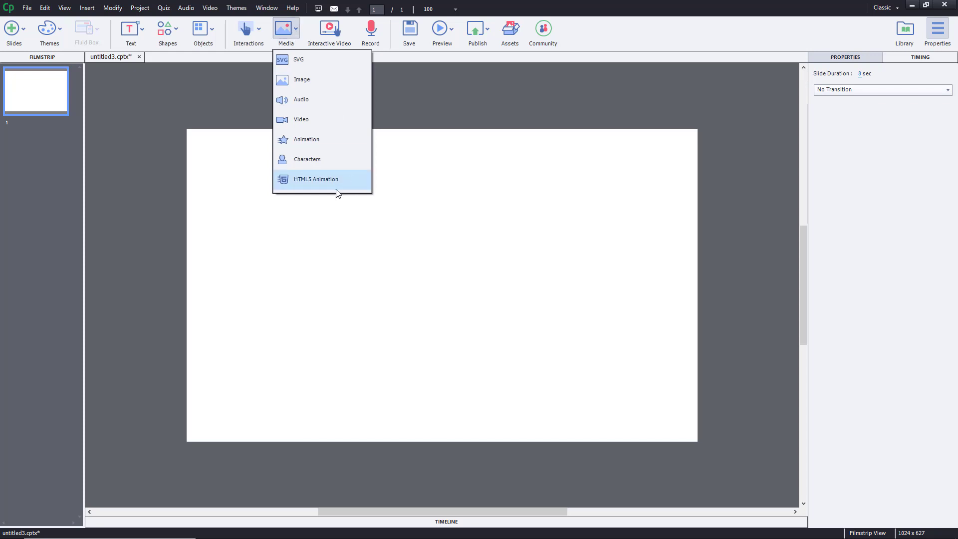
mouse_move(335, 189)
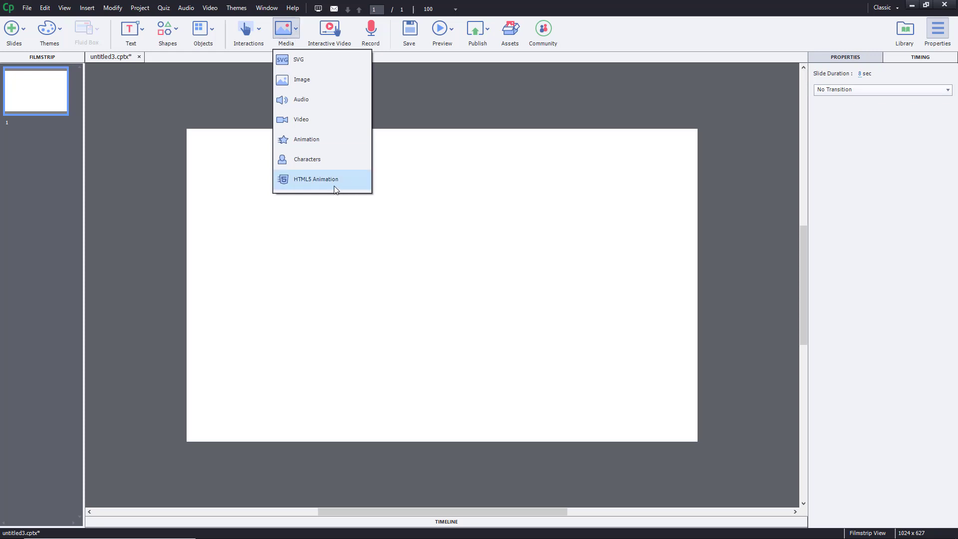
click(316, 179)
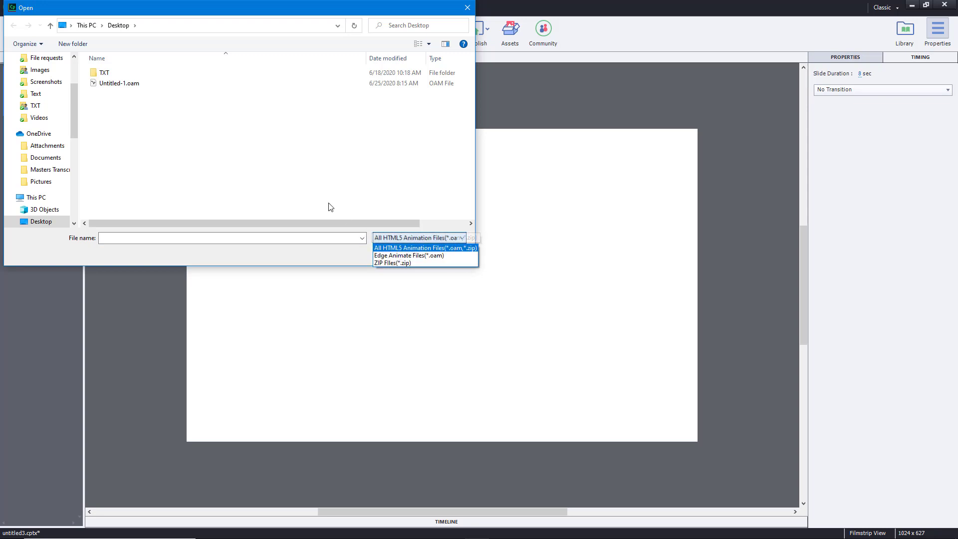
mouse_move(409, 256)
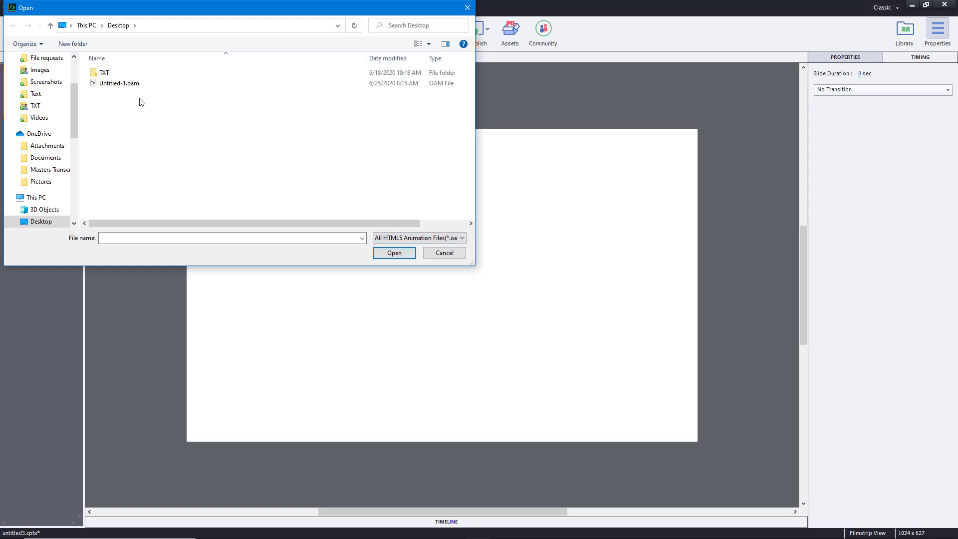
click(119, 83)
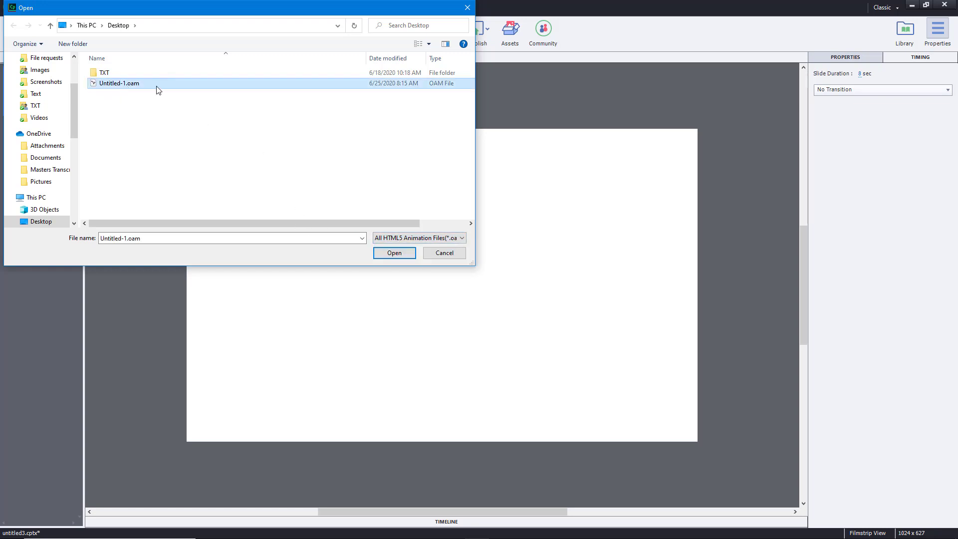
click(394, 253)
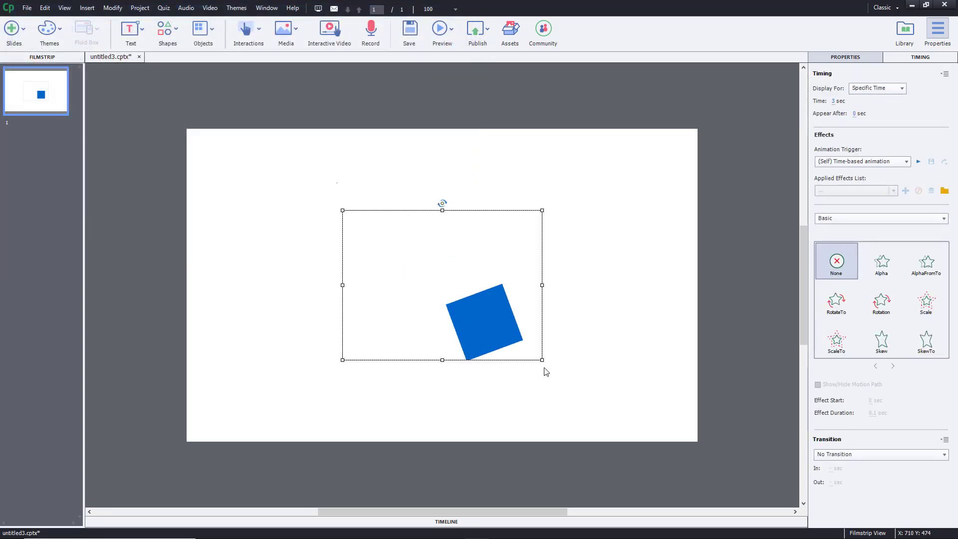
Step: Move the square animation toward the upper left and resize it to about 724×491
drag(484, 322, 474, 311)
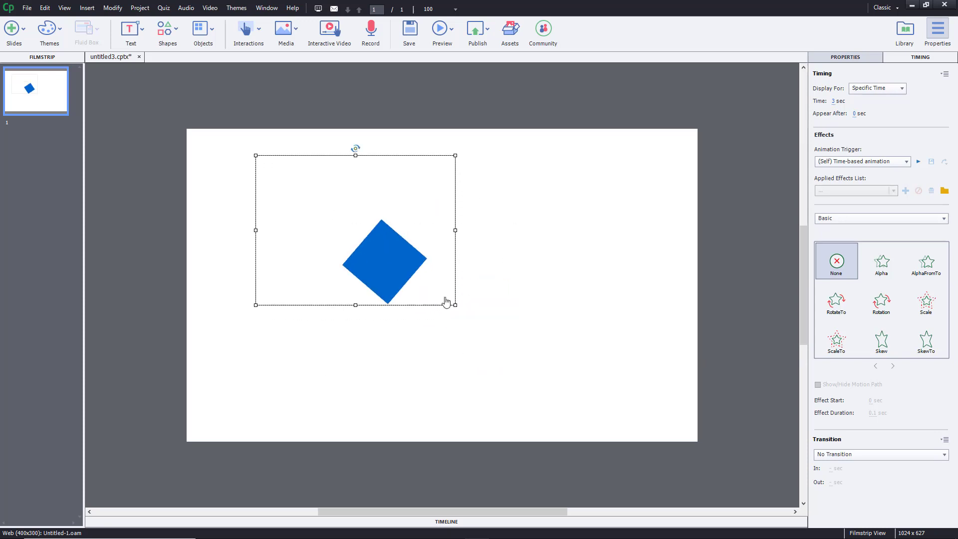
drag(455, 304, 617, 400)
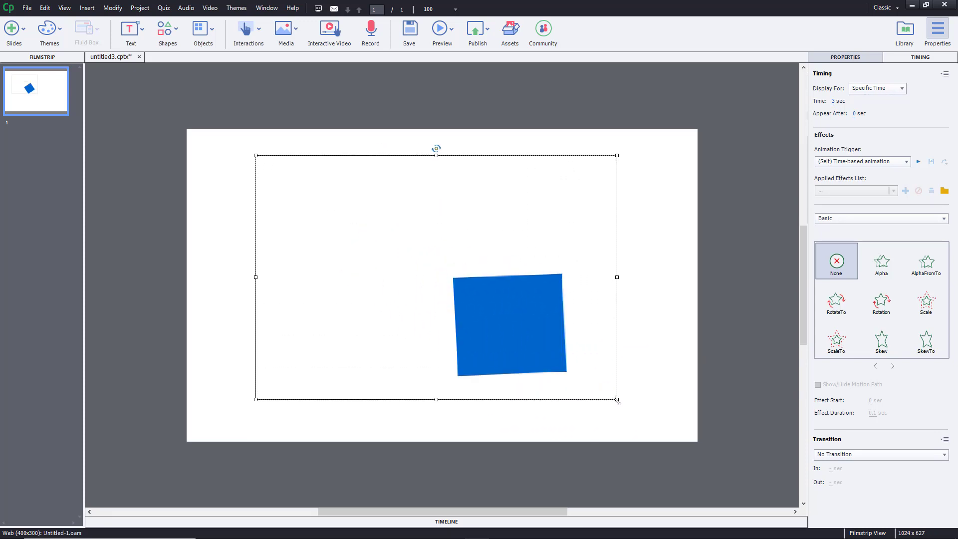
drag(506, 325, 388, 256)
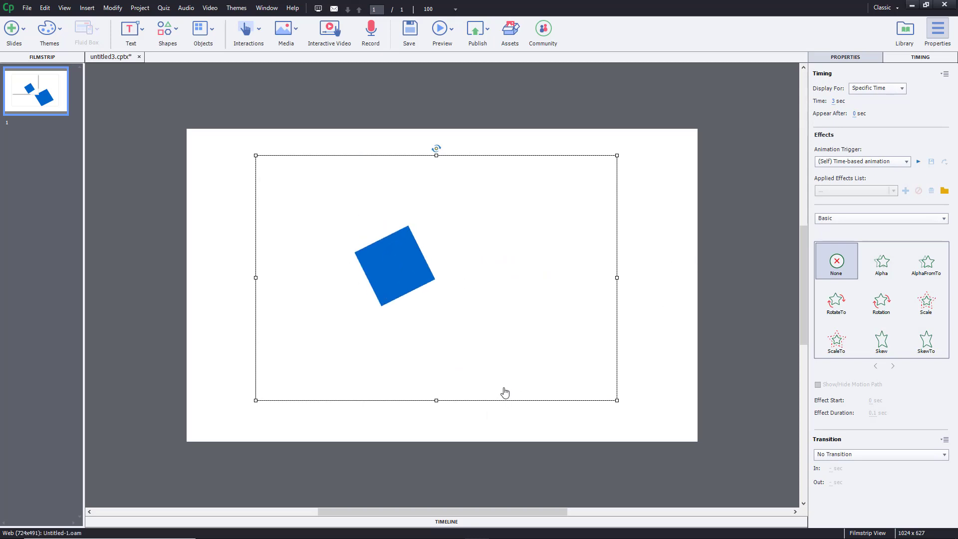
Step: Enable Loading Animation for Web_1 and set it to display in a new browser window
click(919, 57)
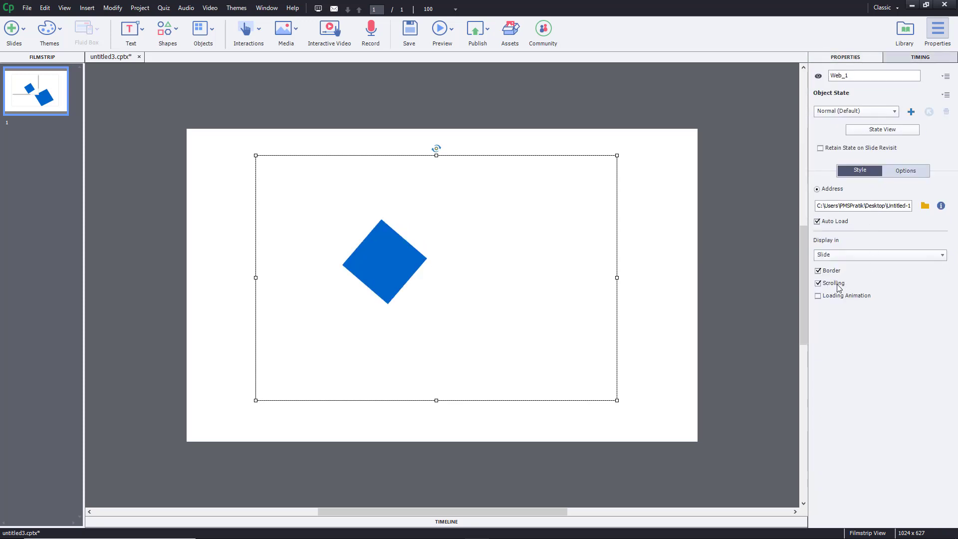
click(817, 296)
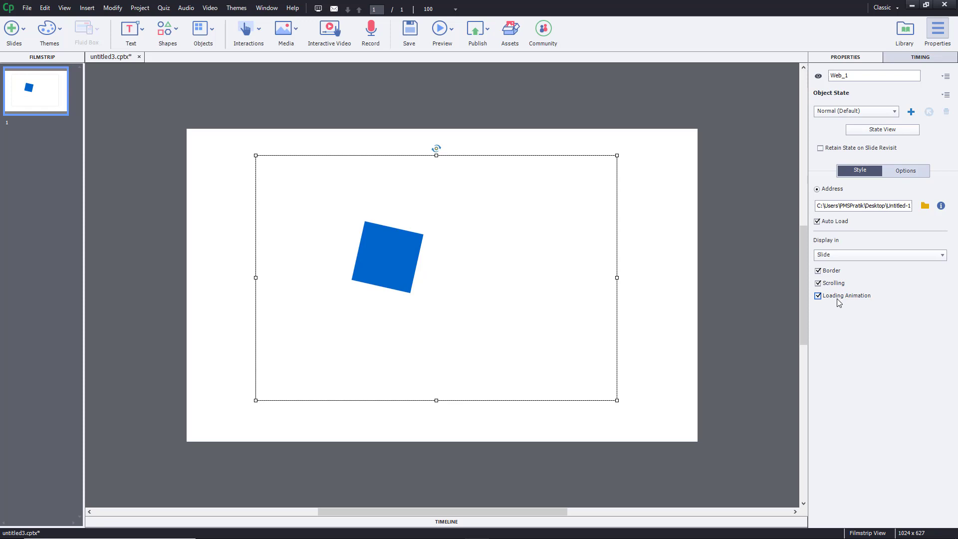
mouse_move(848, 294)
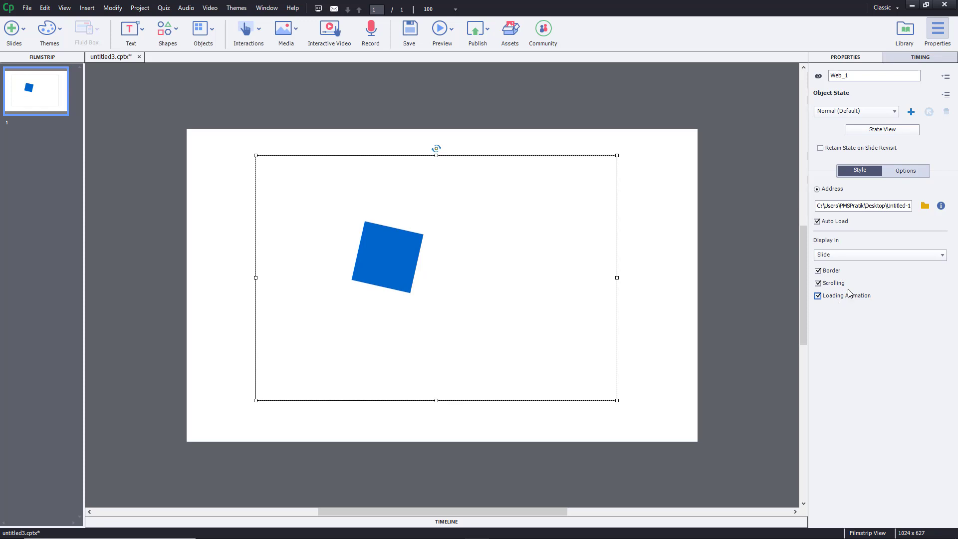
mouse_move(744, 205)
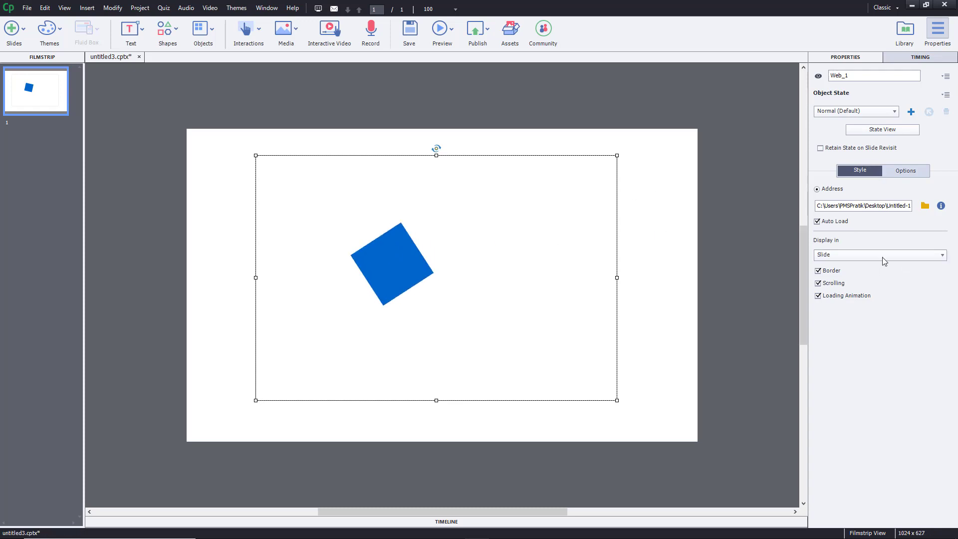
mouse_move(860, 263)
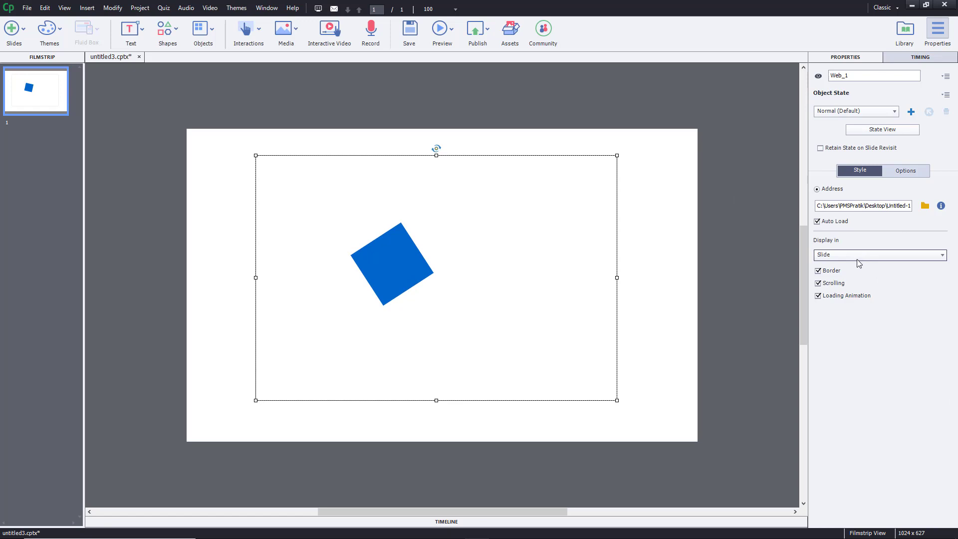
click(878, 254)
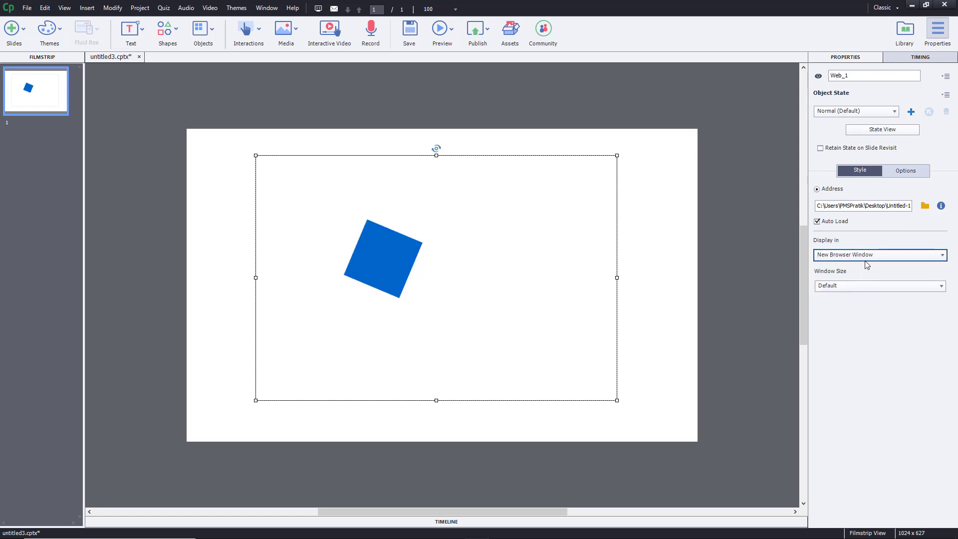
click(878, 255)
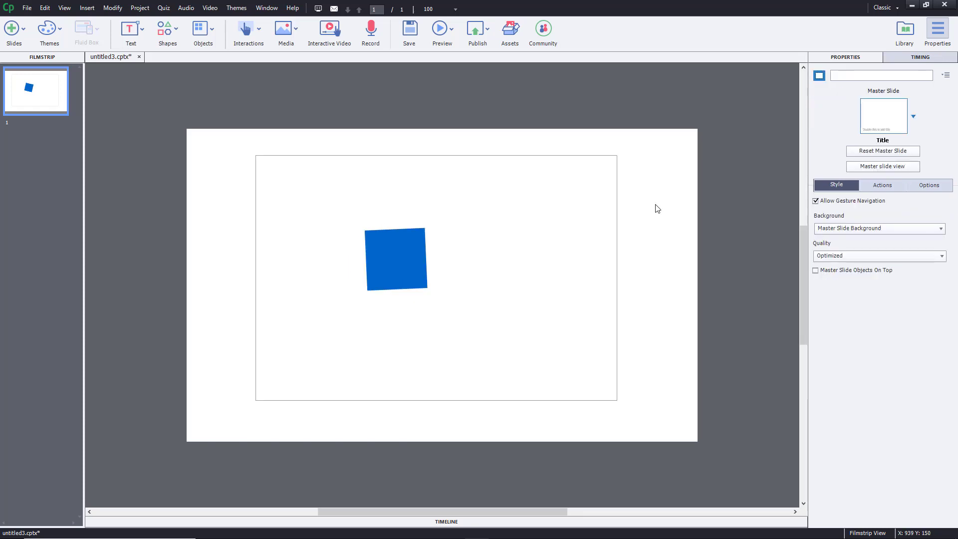
Step: Open the Preview menu showing Play Slide and HTML5 in Browser options
click(441, 28)
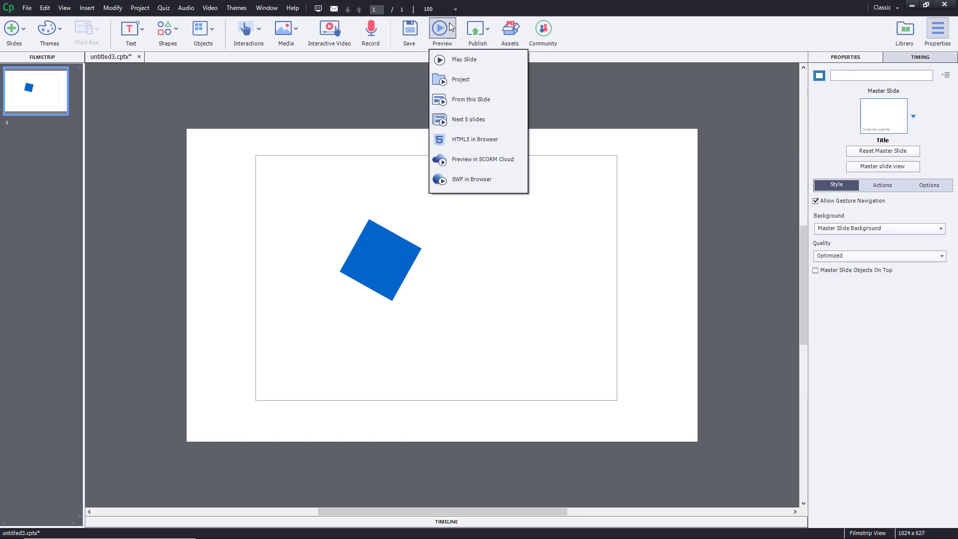
mouse_move(466, 141)
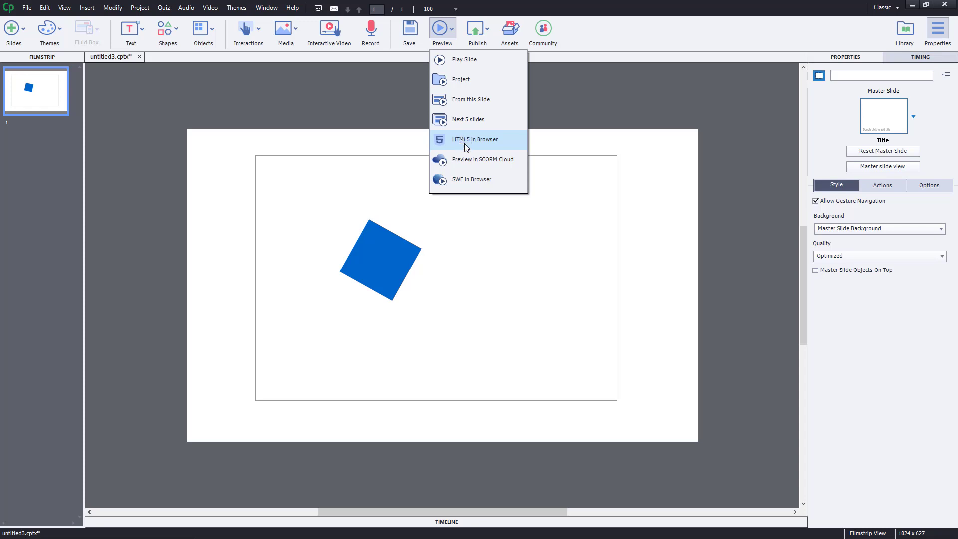
mouse_move(473, 148)
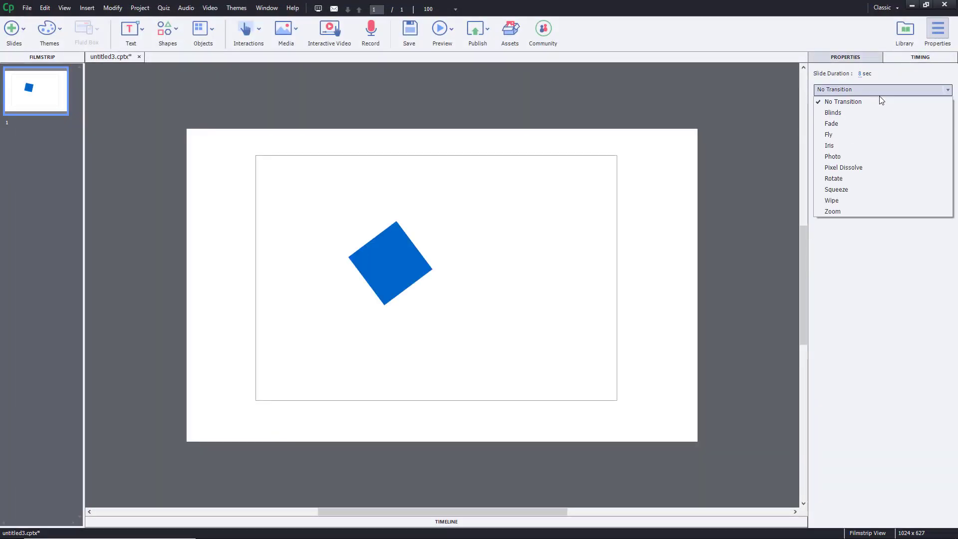
mouse_move(858, 156)
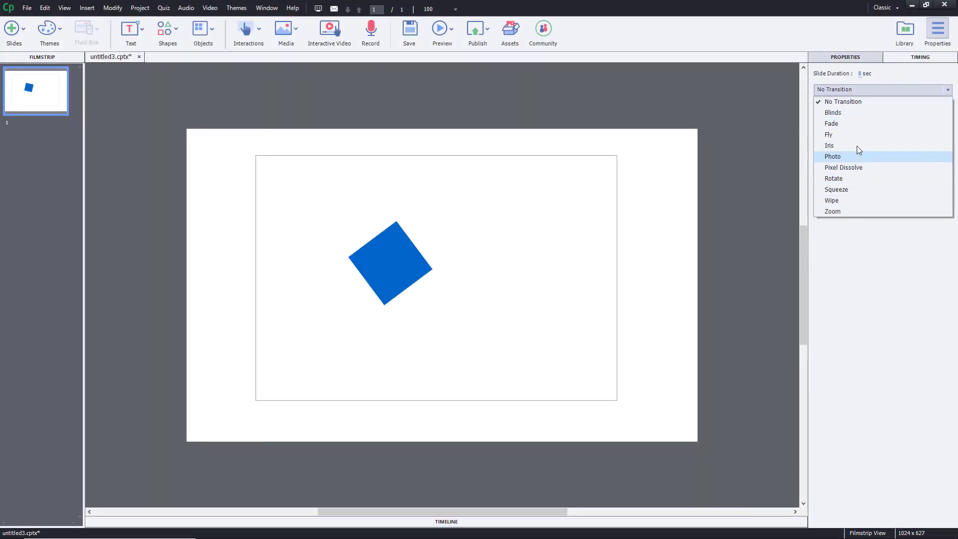
Step: Set the slide transition to Zoom and run an HTML5 in Browser preview
click(832, 211)
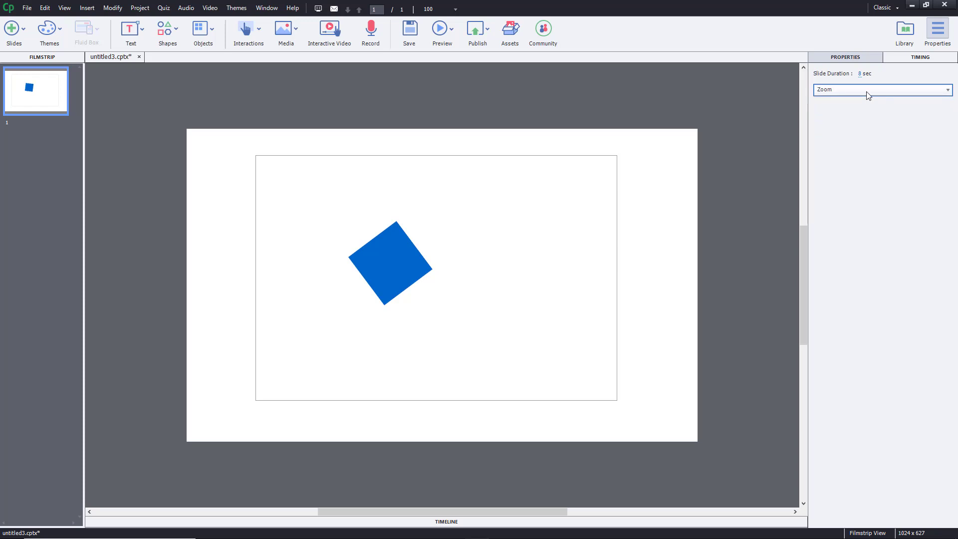
mouse_move(712, 95)
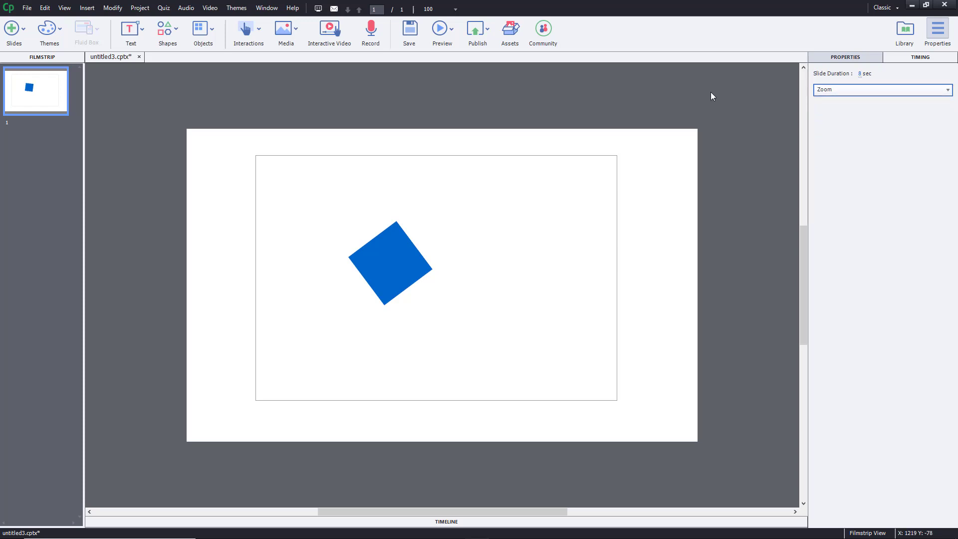
click(441, 32)
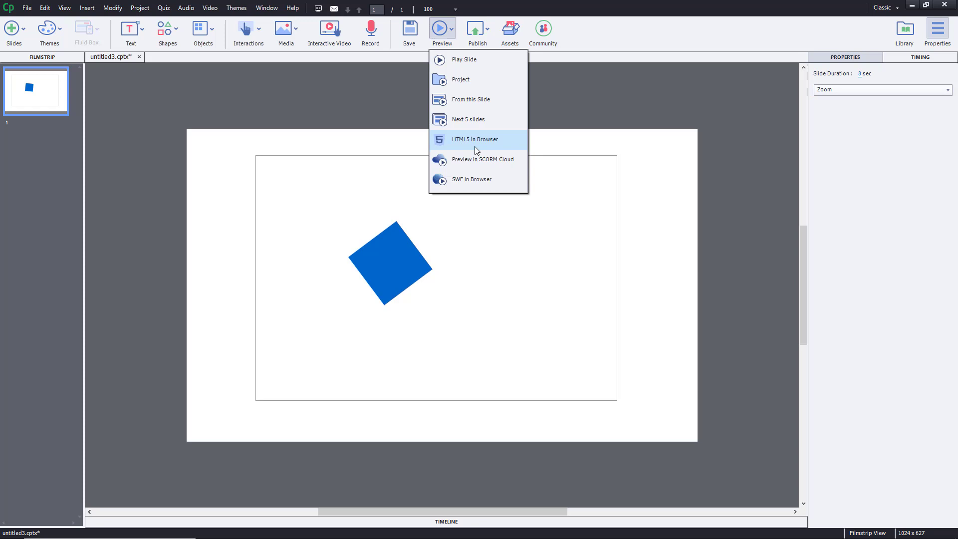
click(475, 140)
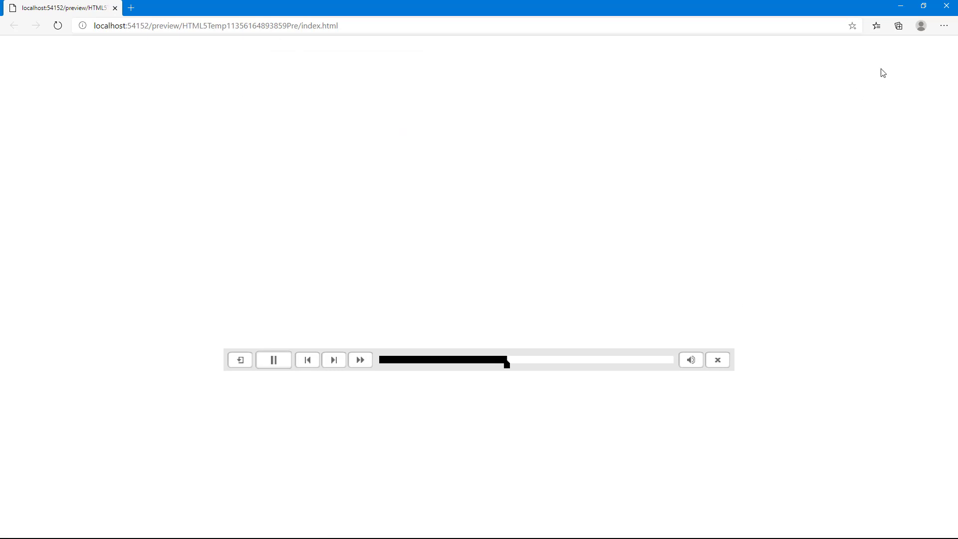
click(717, 360)
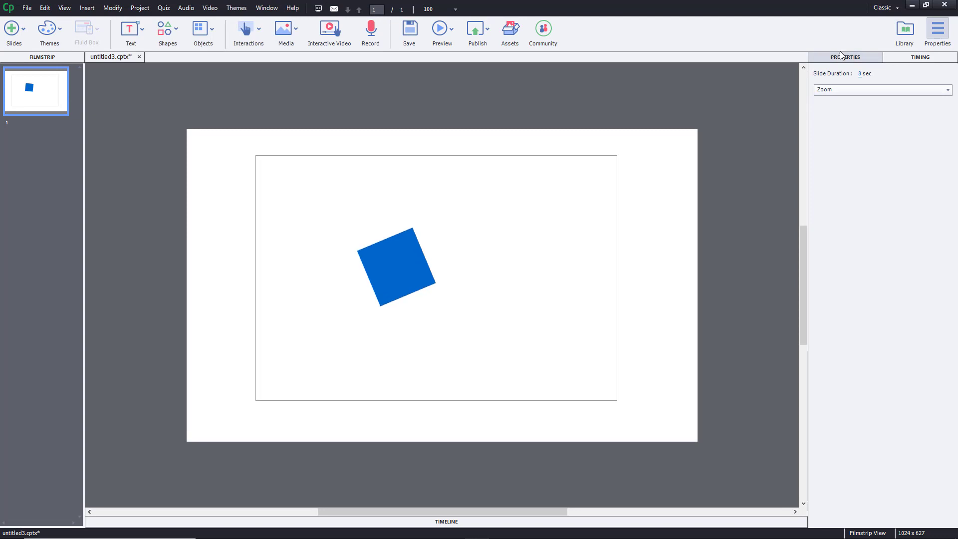